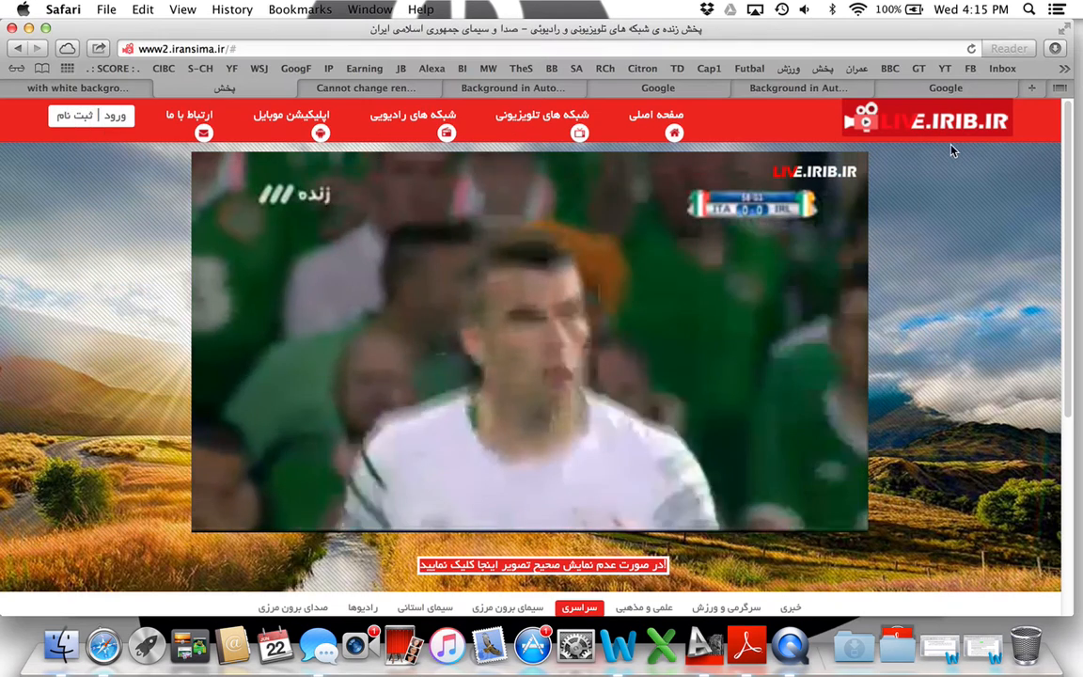
Step: Search Google for 'setrenderbackground.lsp'
click(659, 87)
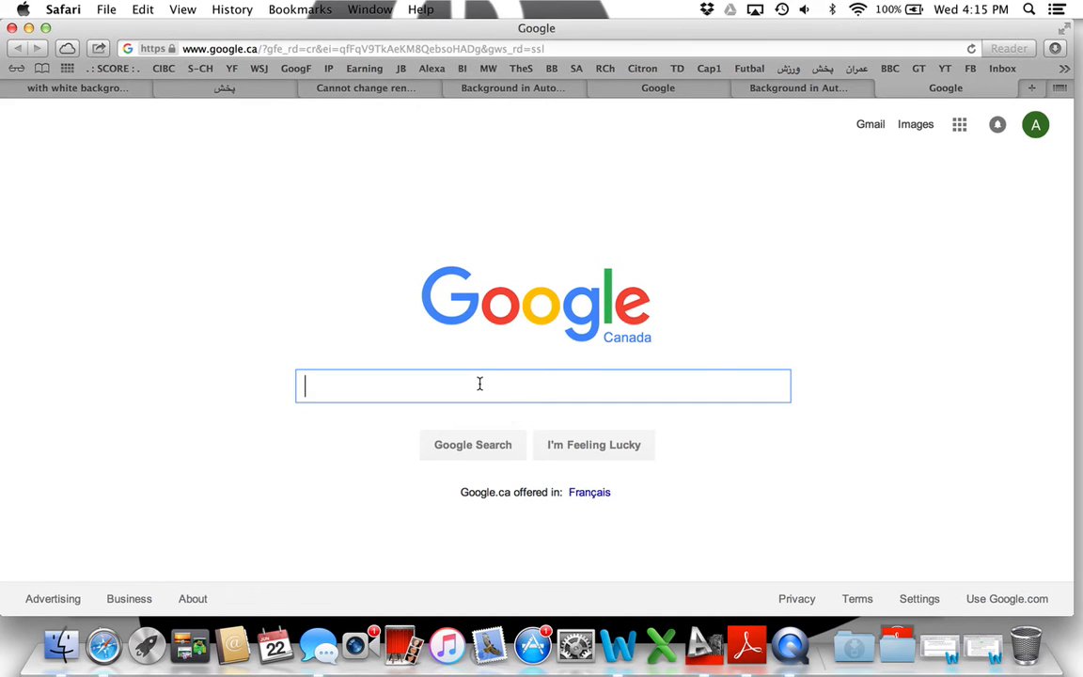
text(set)
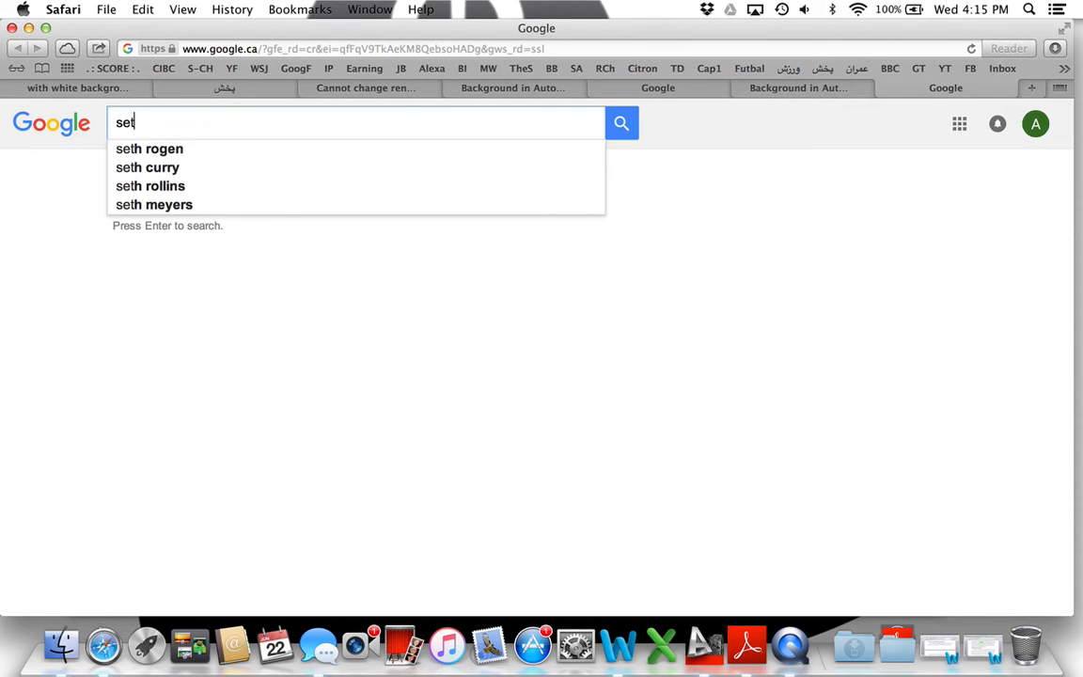
text(render)
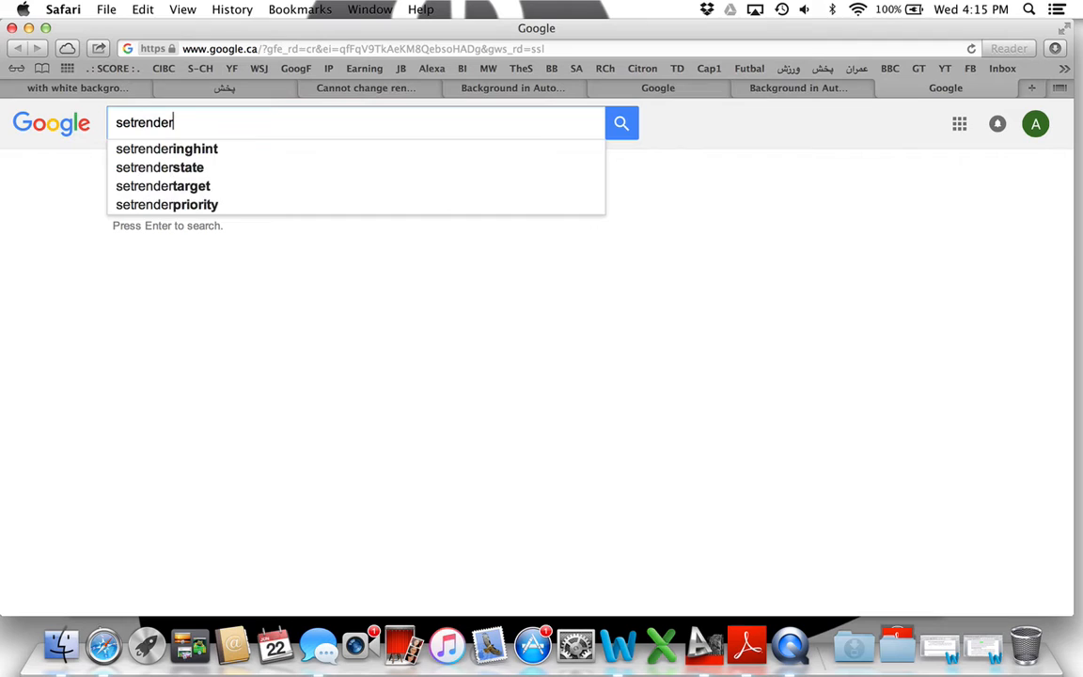
text(backgr)
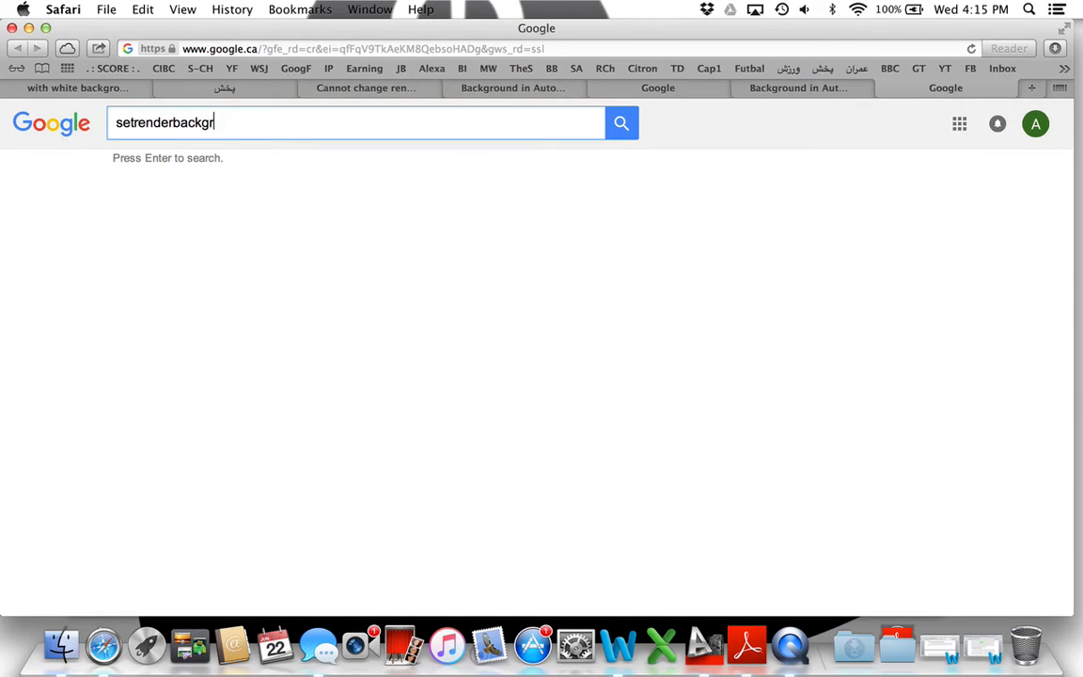
text(ound.)
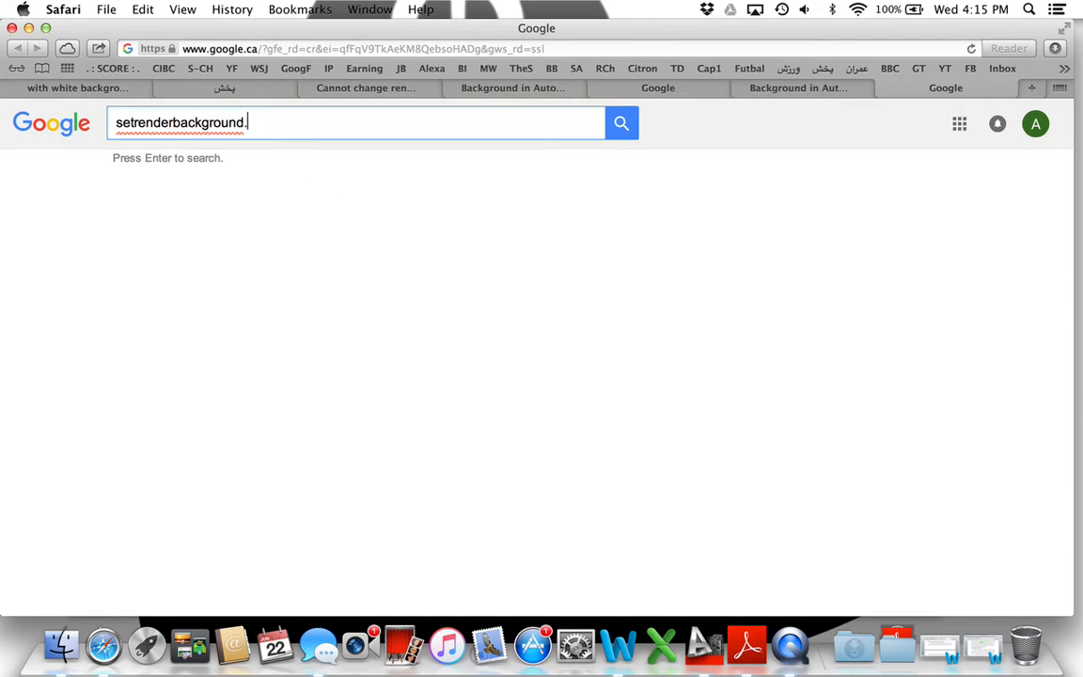
text(lsp)
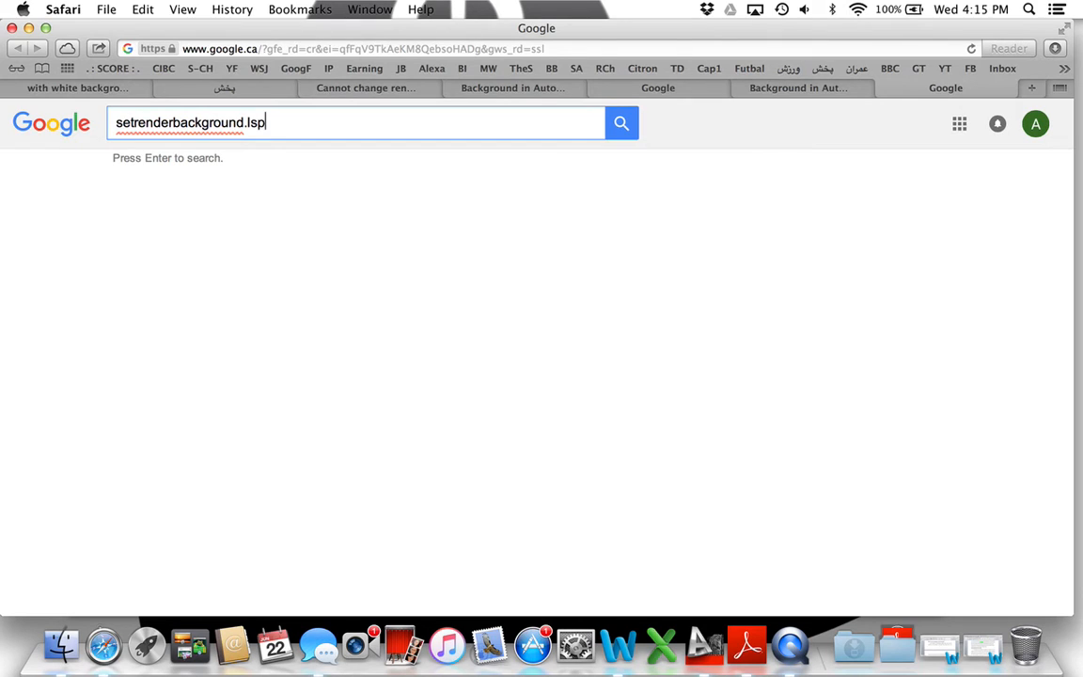
key(Return)
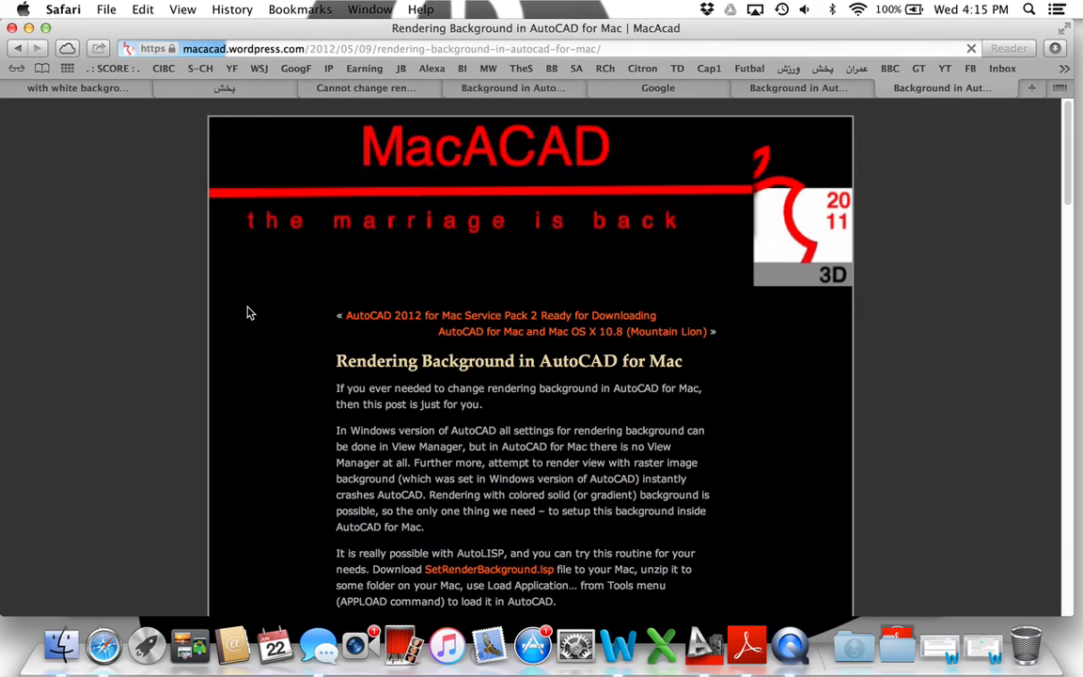
Step: Scroll through the MacACAD article on rendering backgrounds in AutoCAD for Mac
scroll(down, 3)
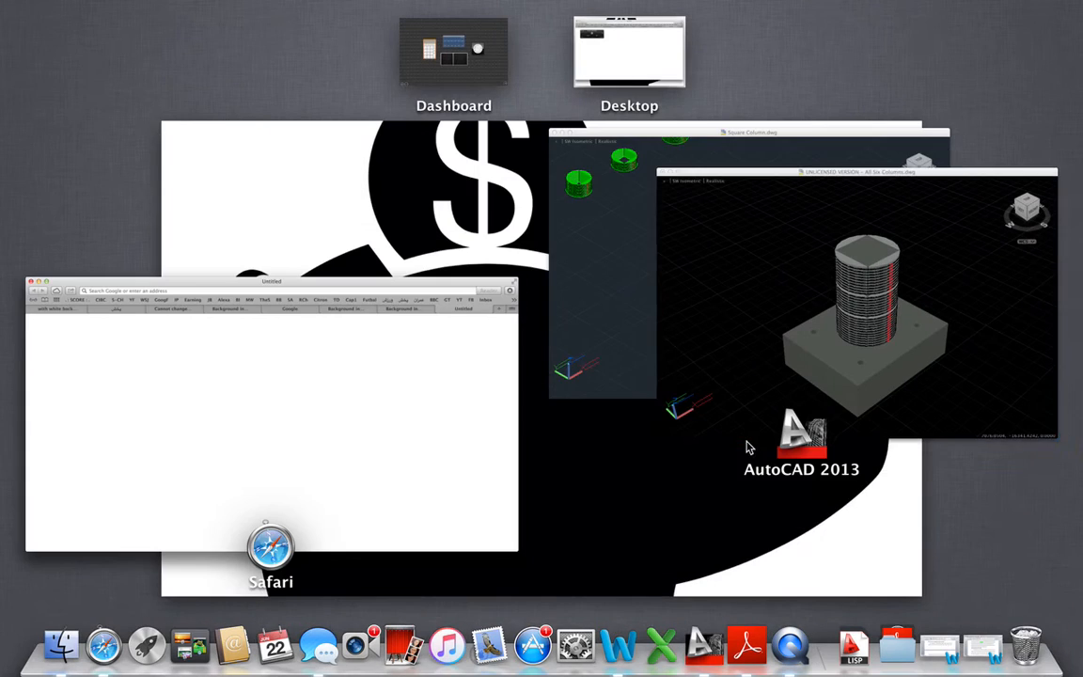
Step: Bring the All Six Columns drawing in AutoCAD to the front and open the Window menu
click(857, 301)
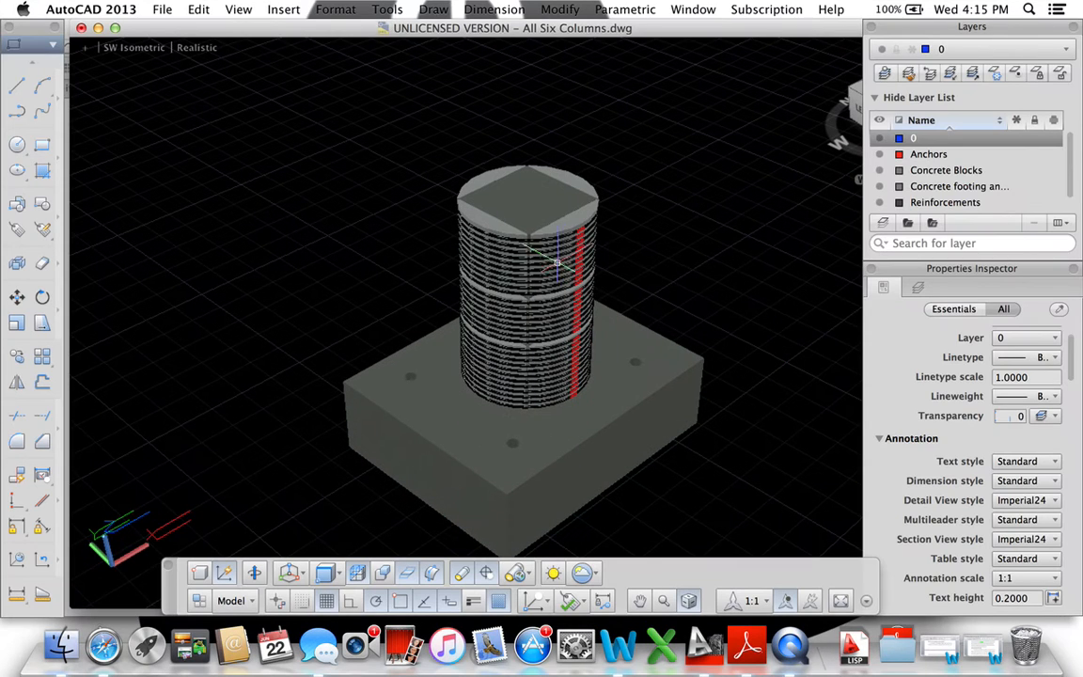
mouse_move(553, 301)
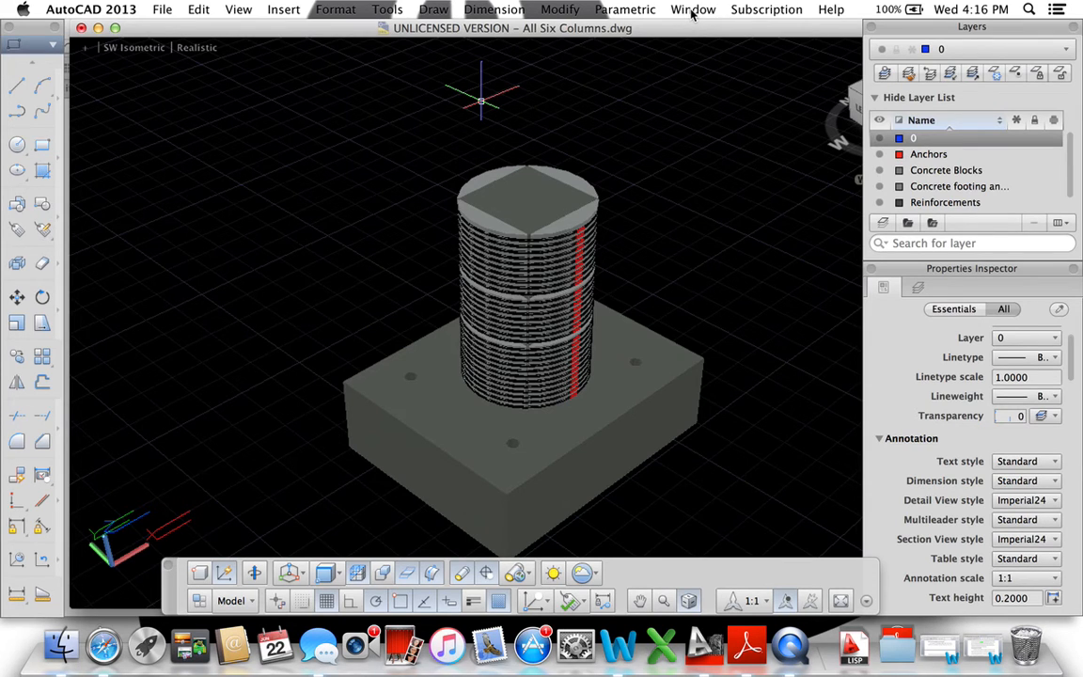
click(693, 10)
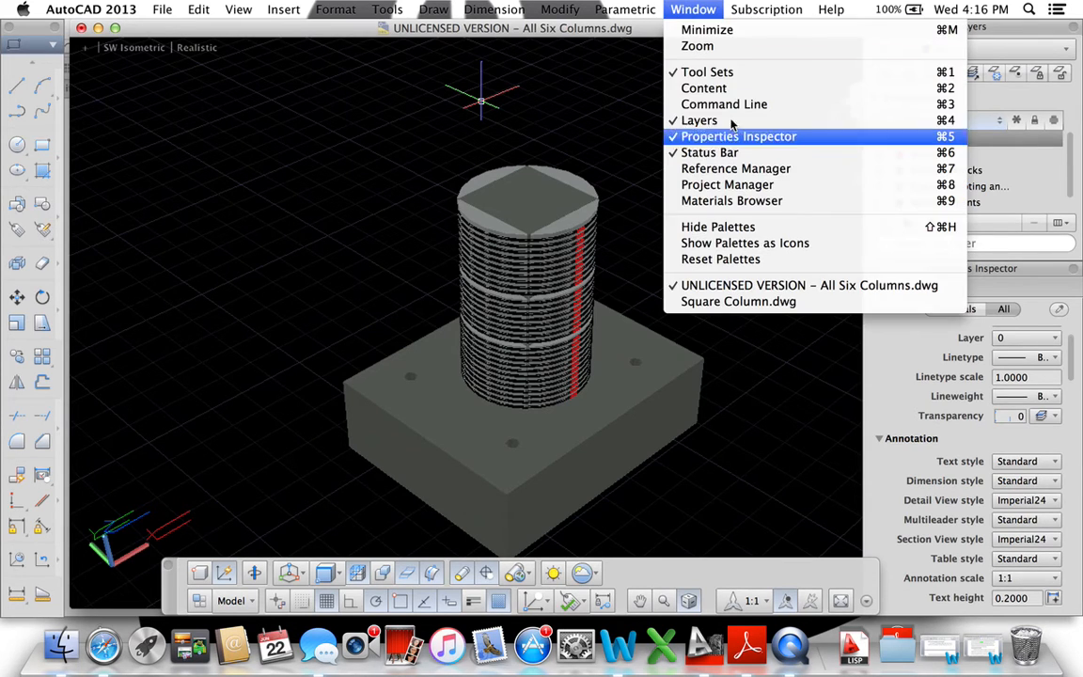
Step: Show the command line and run APPLOAD
click(724, 103)
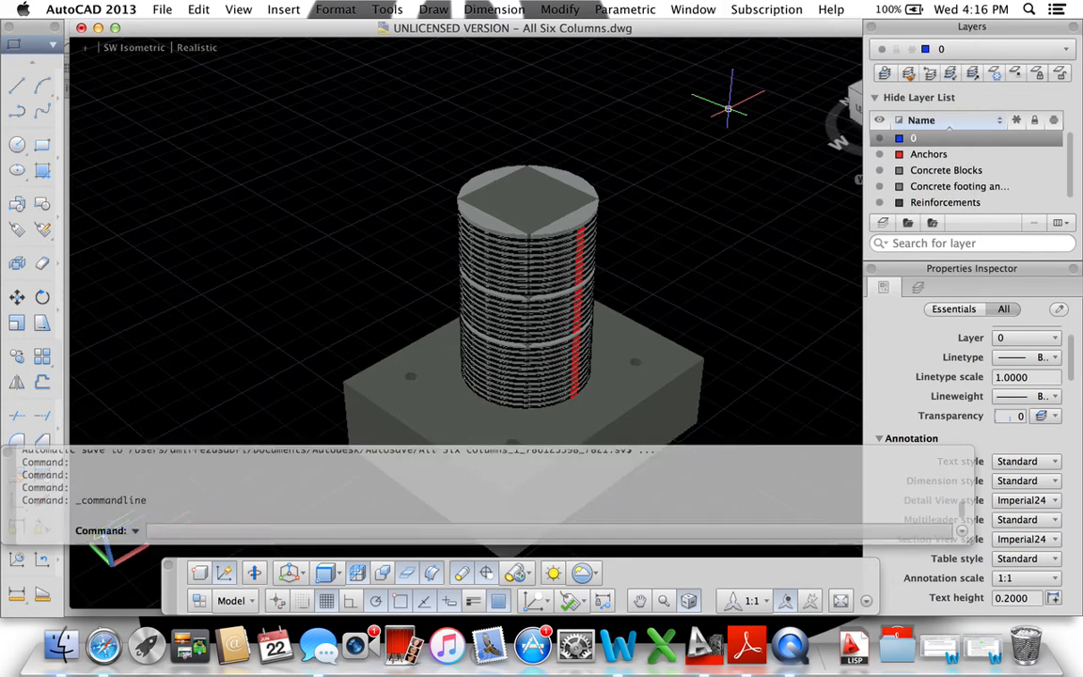
text(appload)
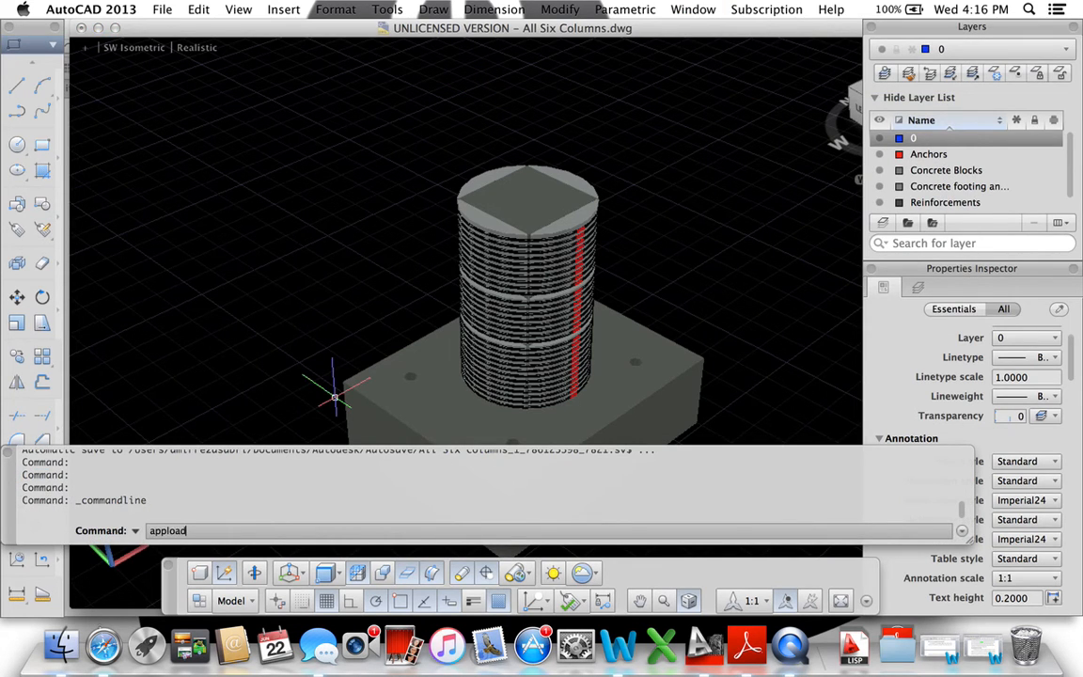
key(Return)
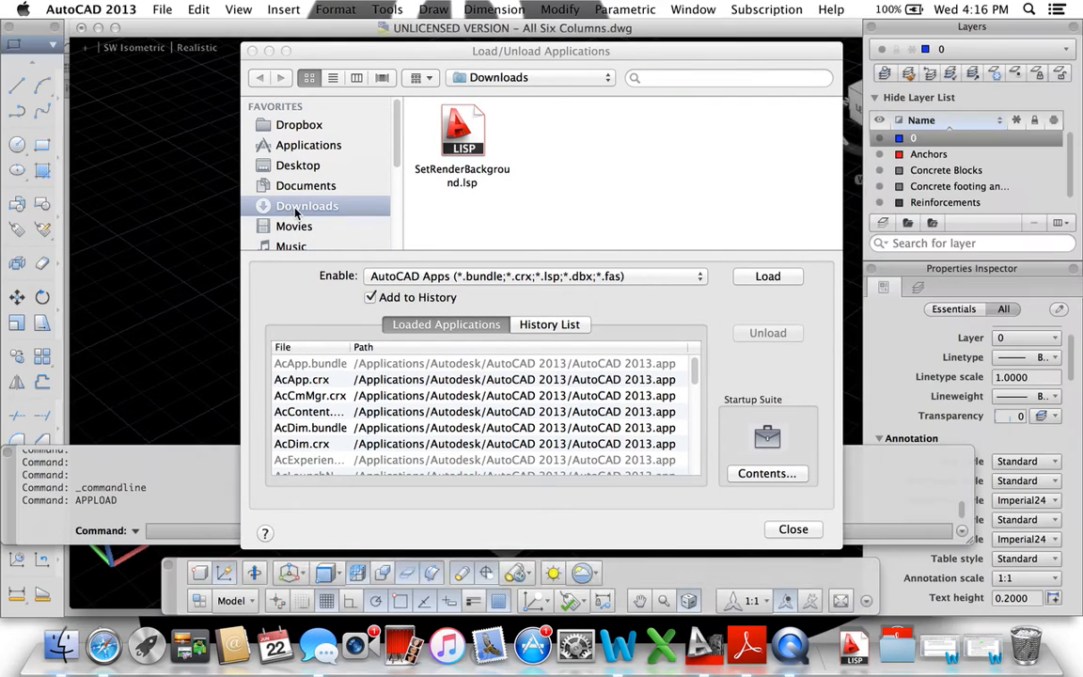
Step: Load SetRenderBackground.lsp from the Downloads folder and close the loader
click(298, 164)
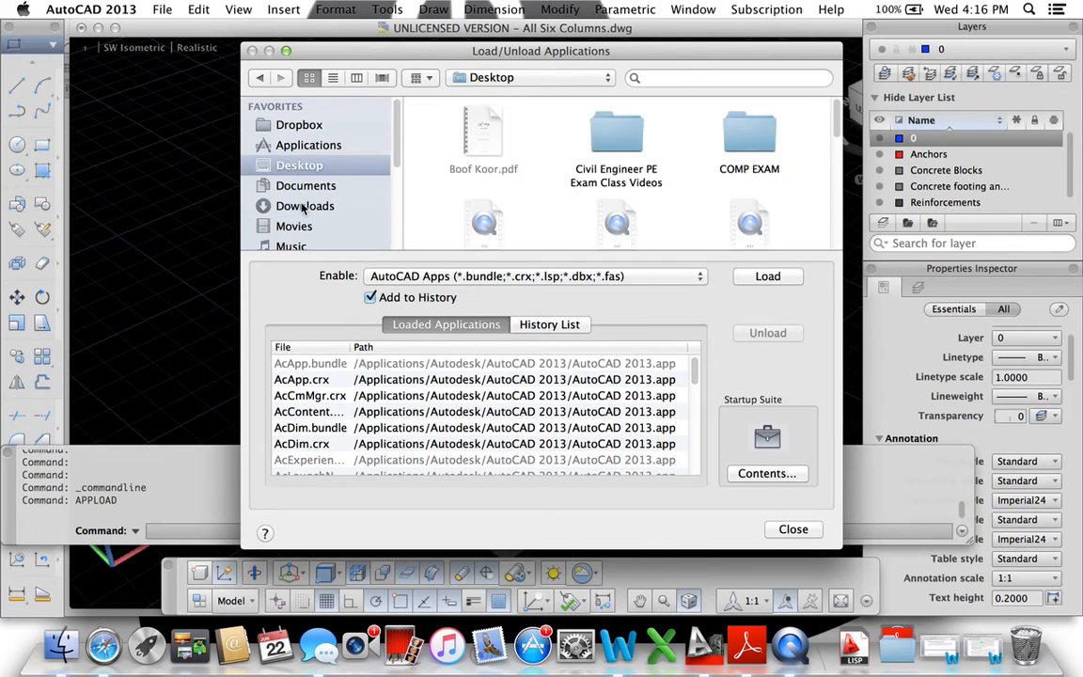
click(305, 206)
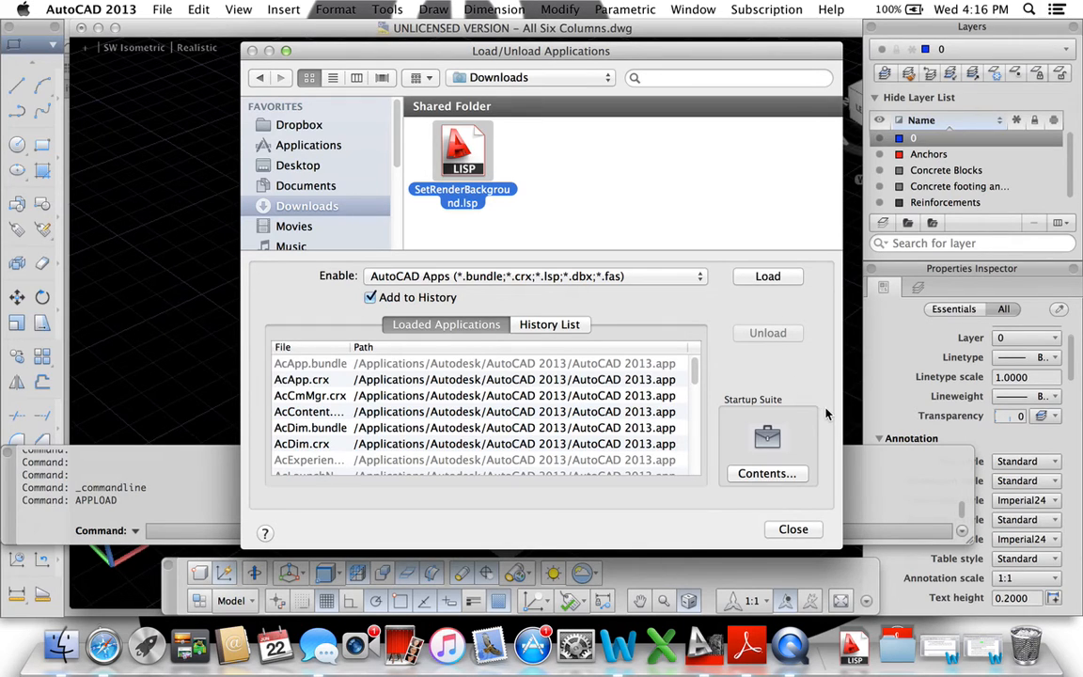
click(767, 276)
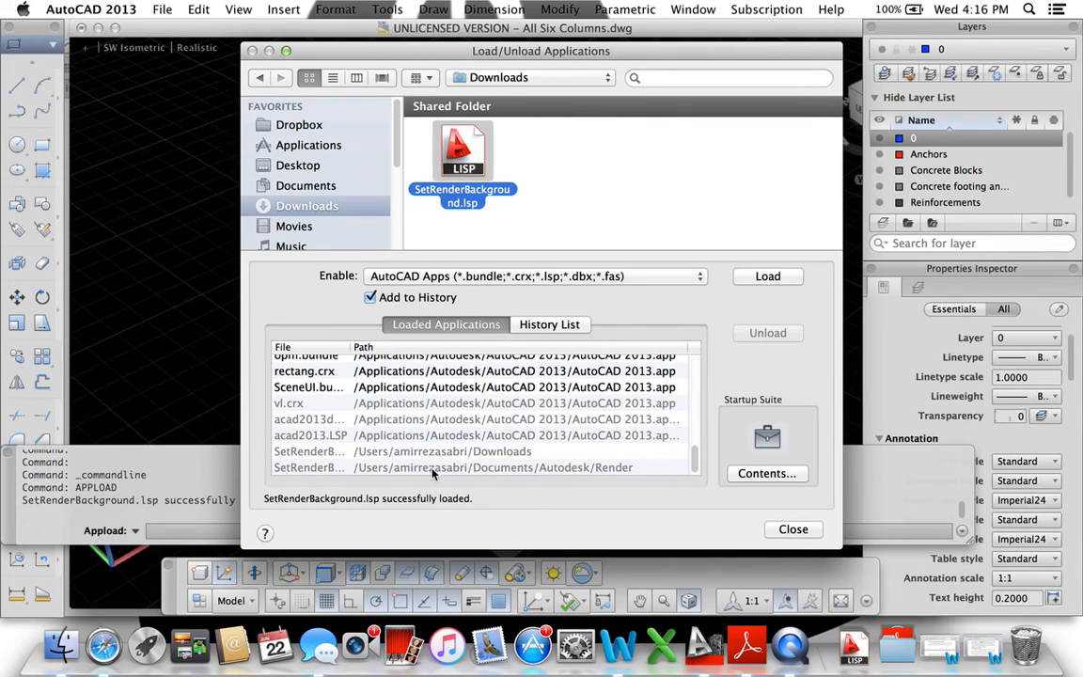
click(793, 528)
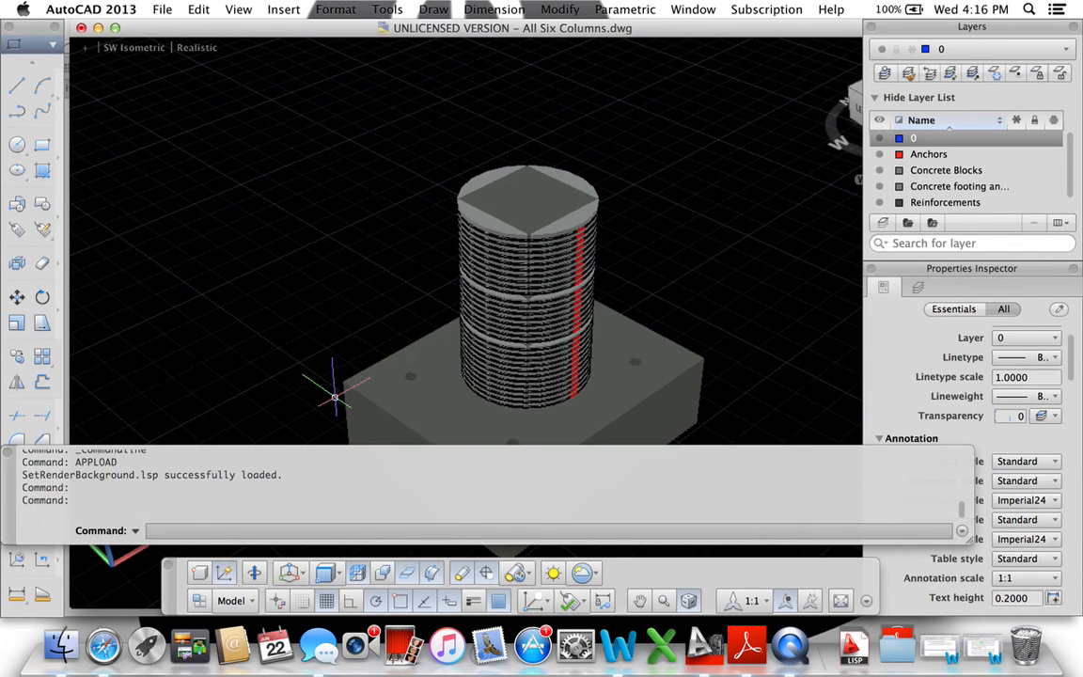
Step: Cancel the stray selection and enter SETRENDERBACKGROUND at the command prompt
click(350, 271)
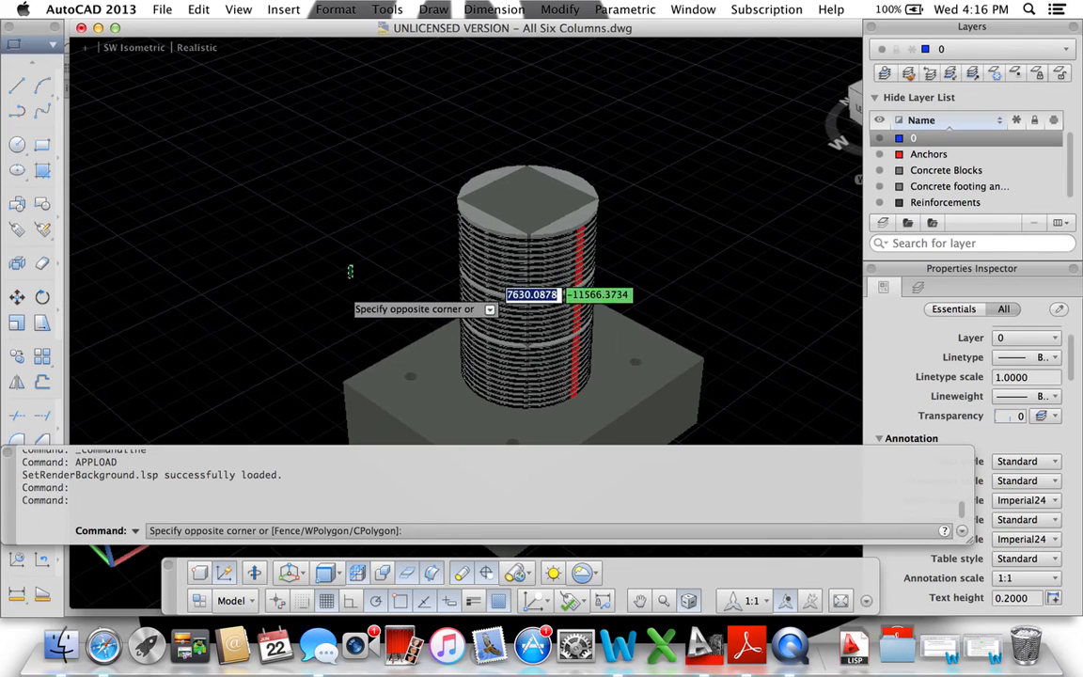
key(Escape)
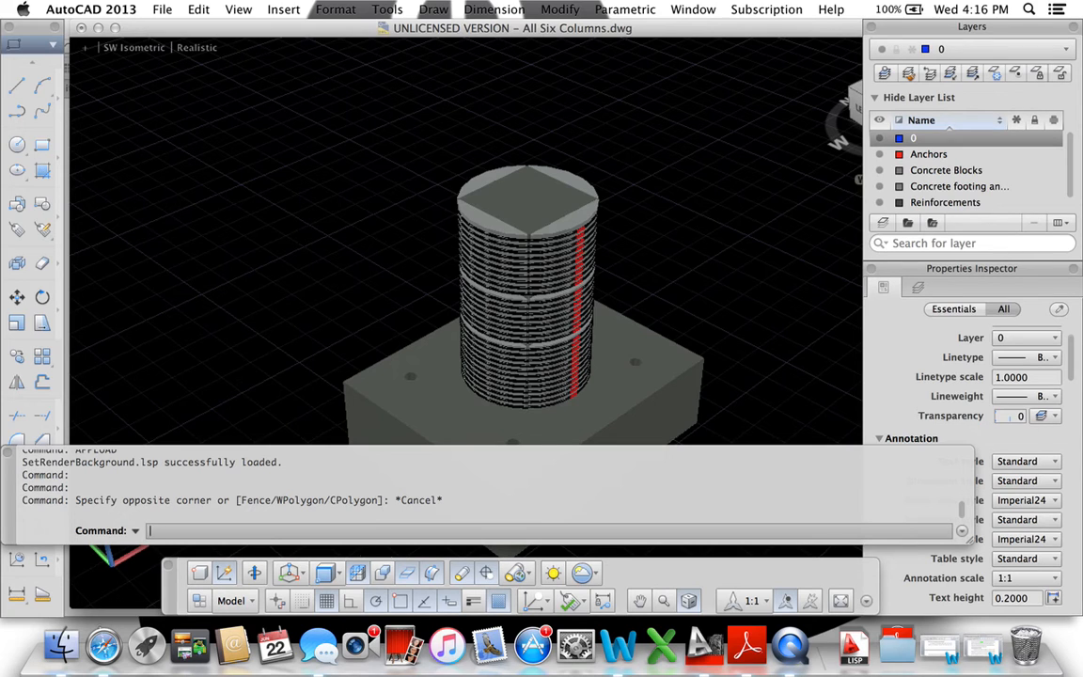
text(SETren)
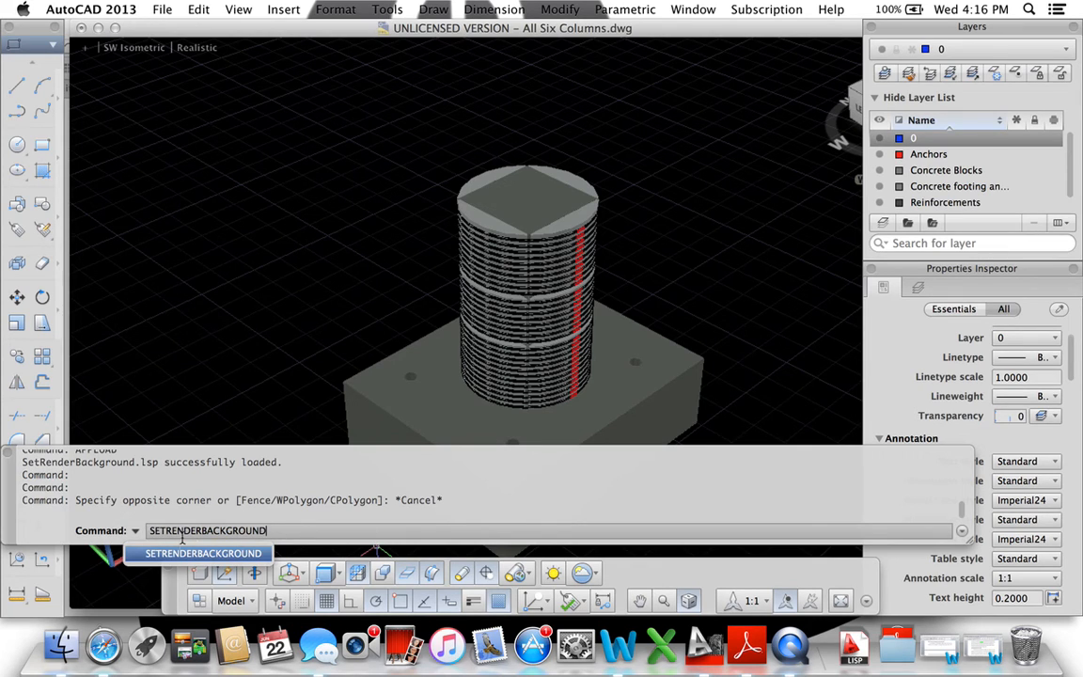
Step: Run SETRENDERBACKGROUND to reach the solid/gradient background prompt
key(Return)
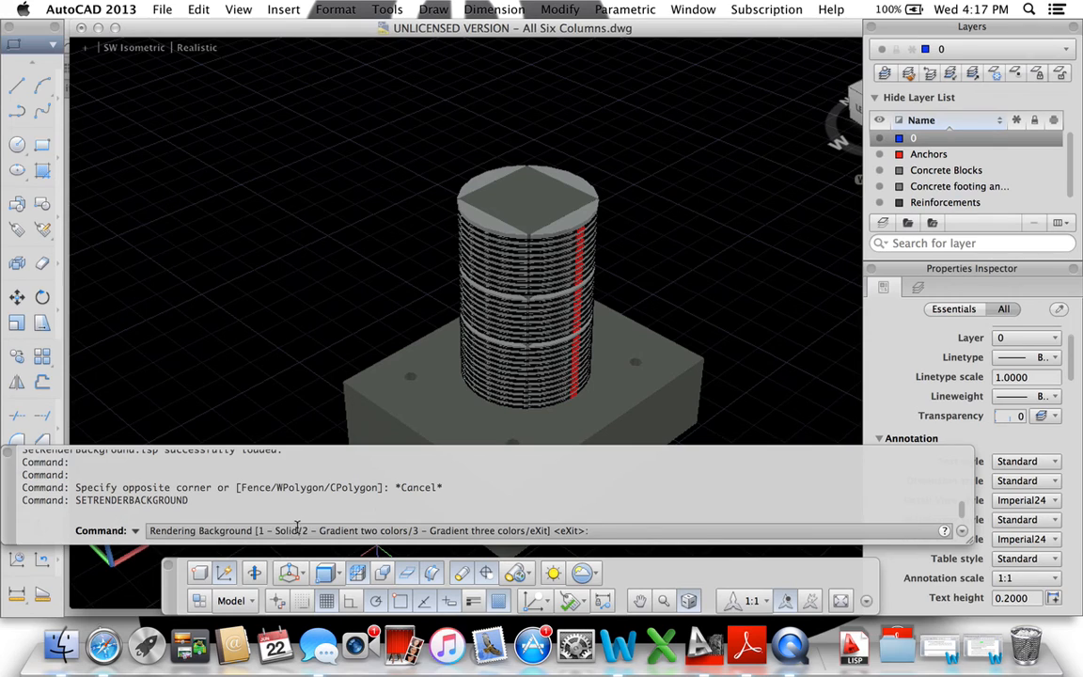
mouse_move(619, 531)
text(1)
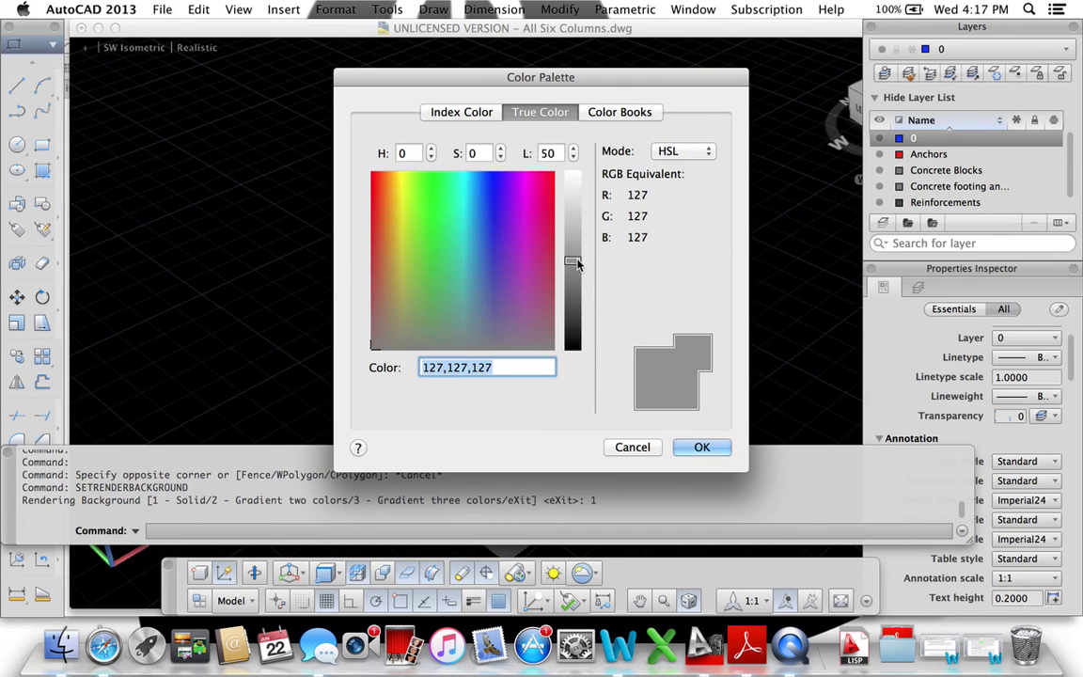
Step: Set the solid background colour to white (255,255,255) with Lightness 100
drag(574, 263, 573, 171)
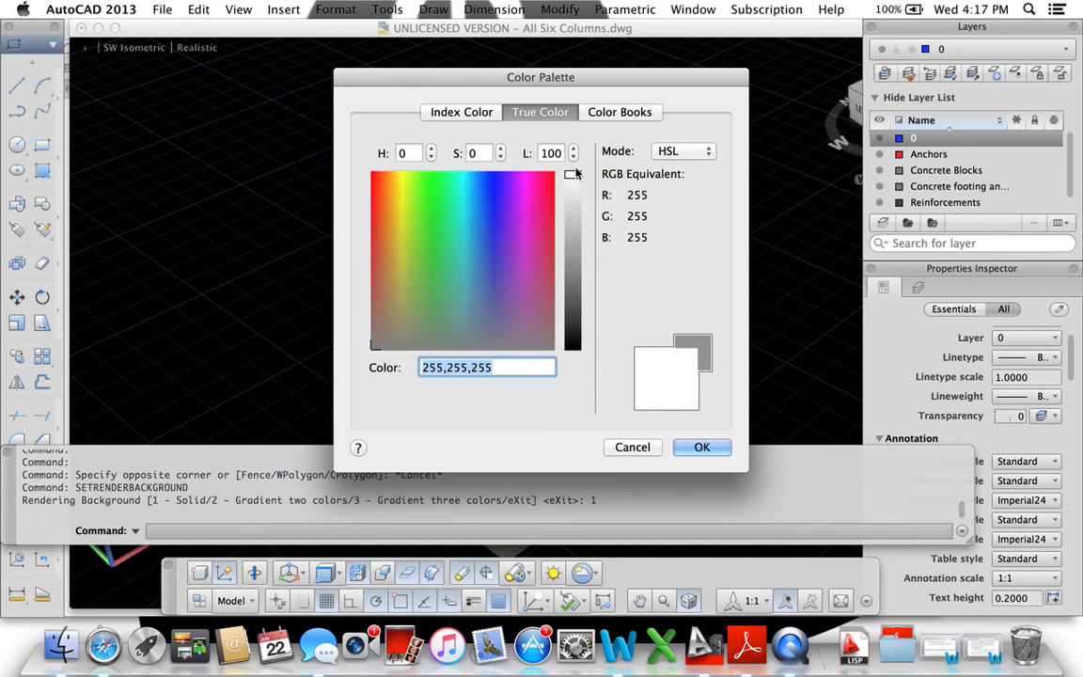